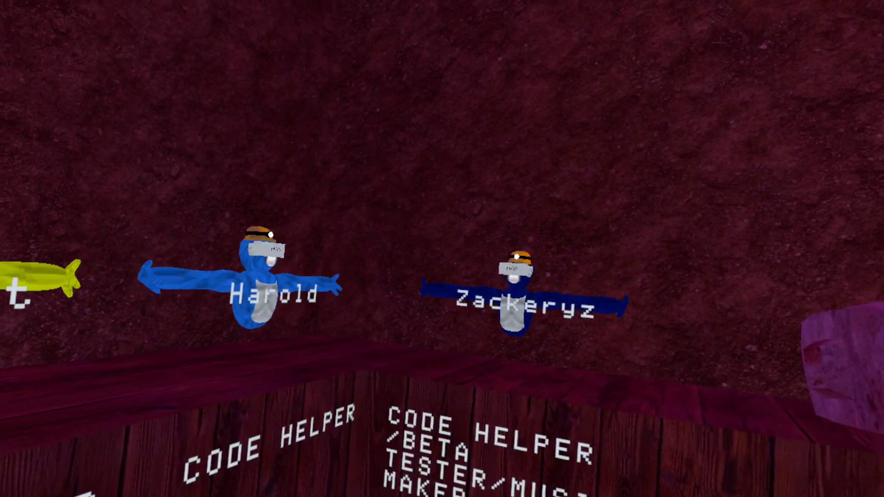
mouse_move(442, 249)
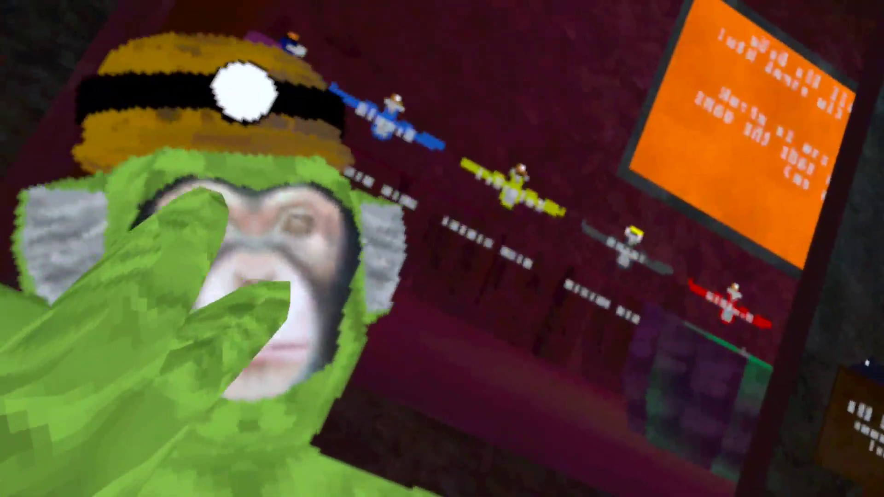
mouse_move(442, 248)
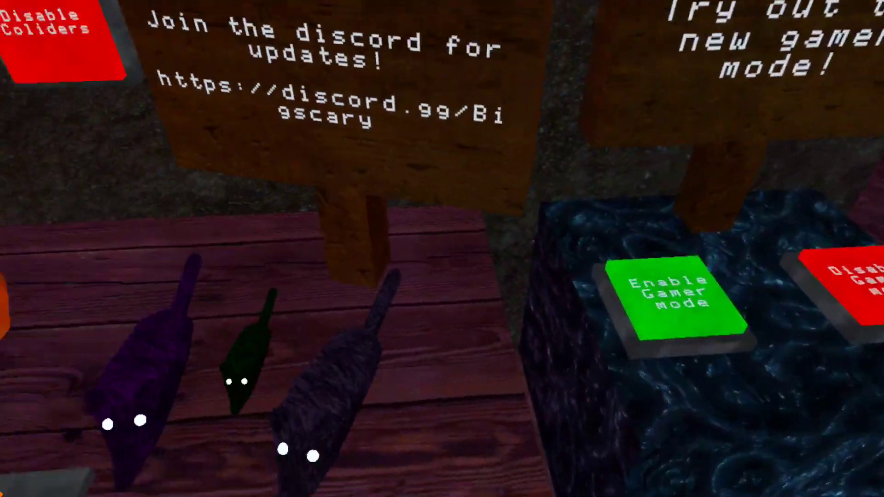
mouse_move(442, 249)
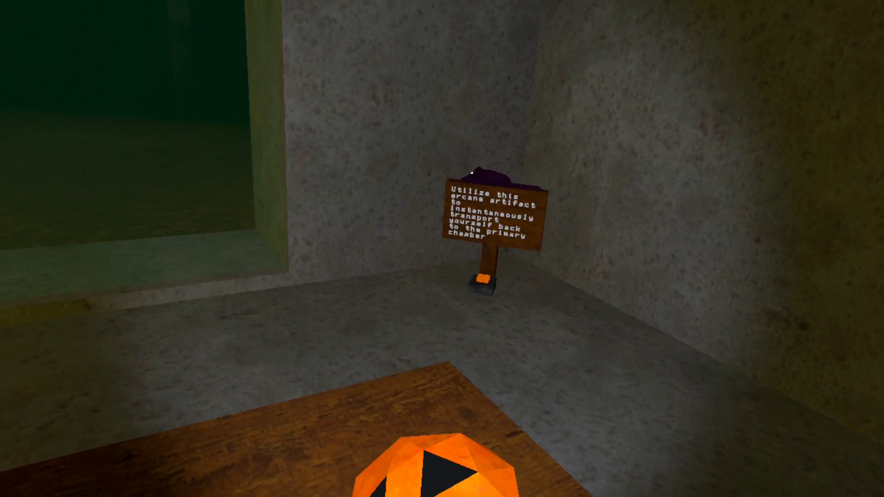
mouse_move(442, 249)
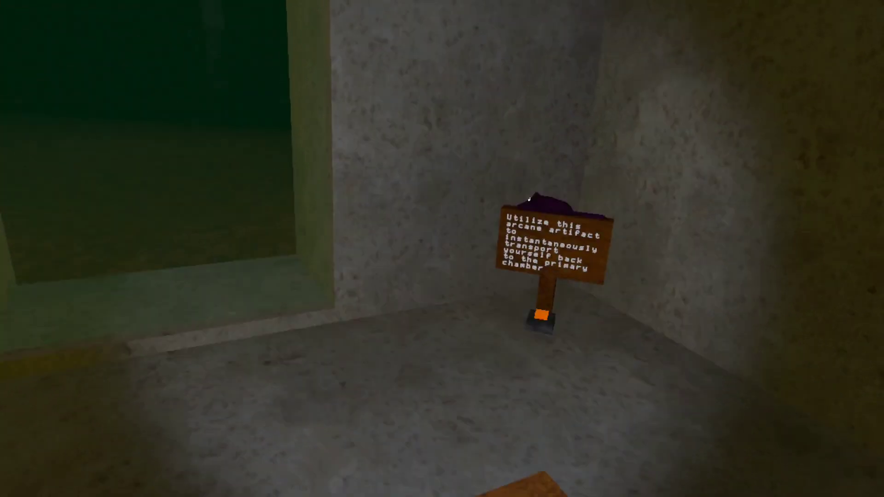
mouse_move(443, 248)
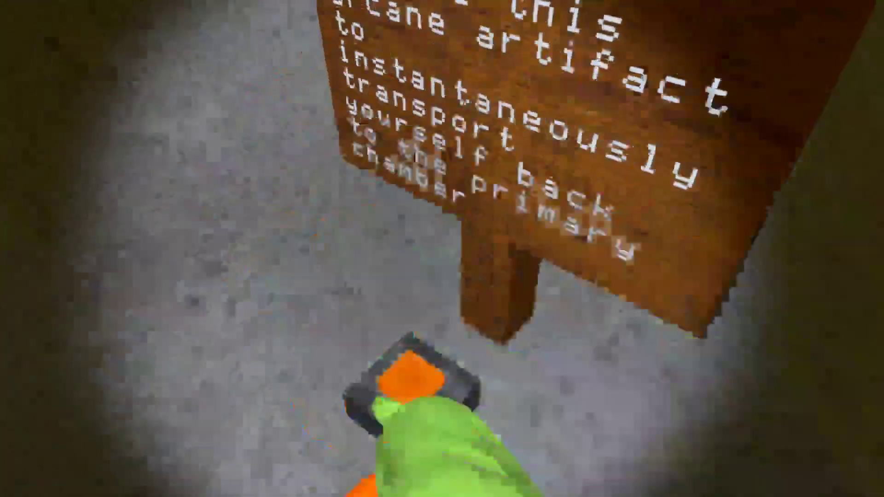
mouse_move(442, 249)
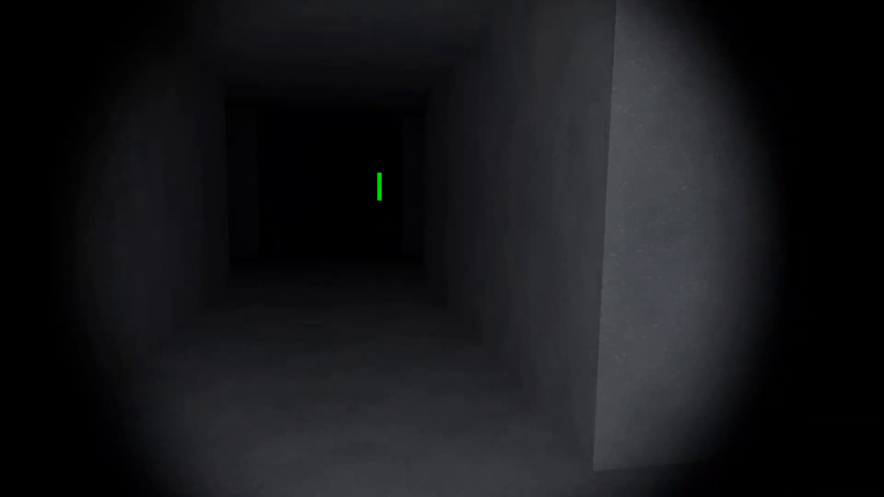
mouse_move(442, 249)
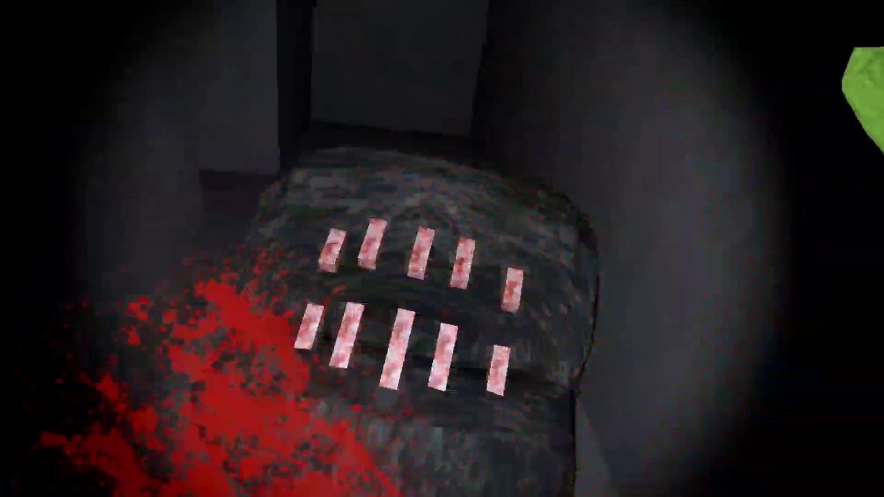
mouse_move(443, 249)
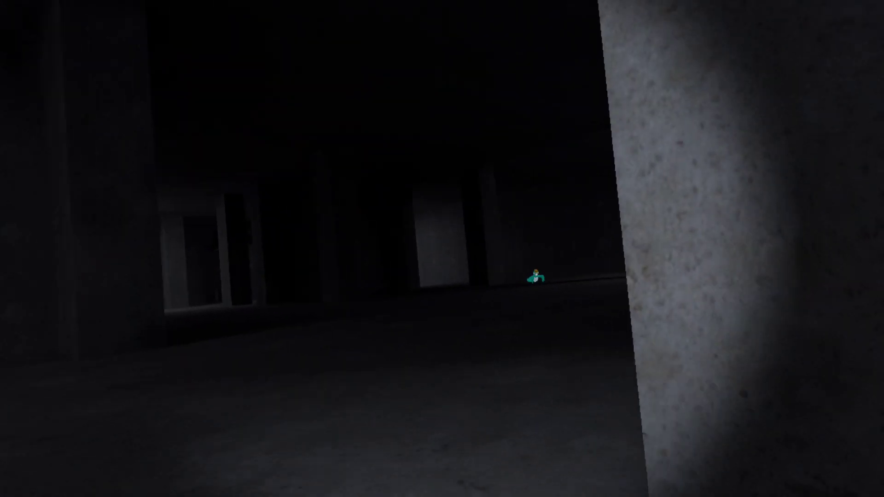
mouse_move(443, 248)
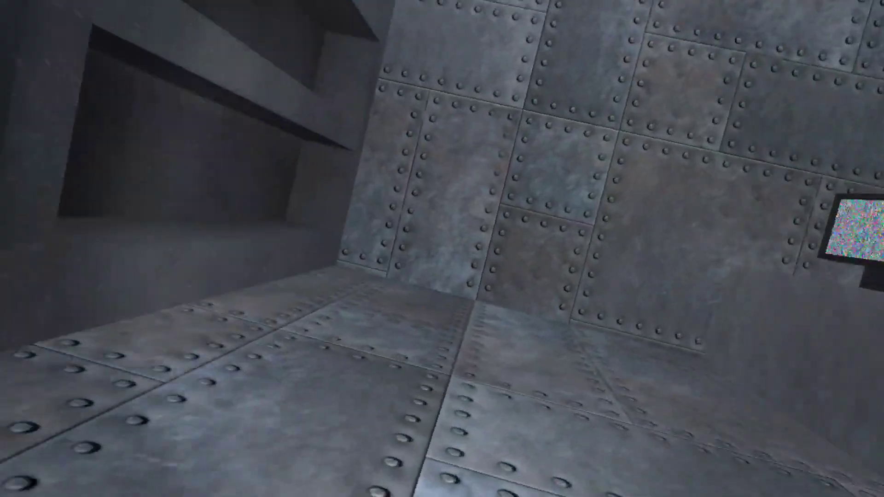
mouse_move(442, 249)
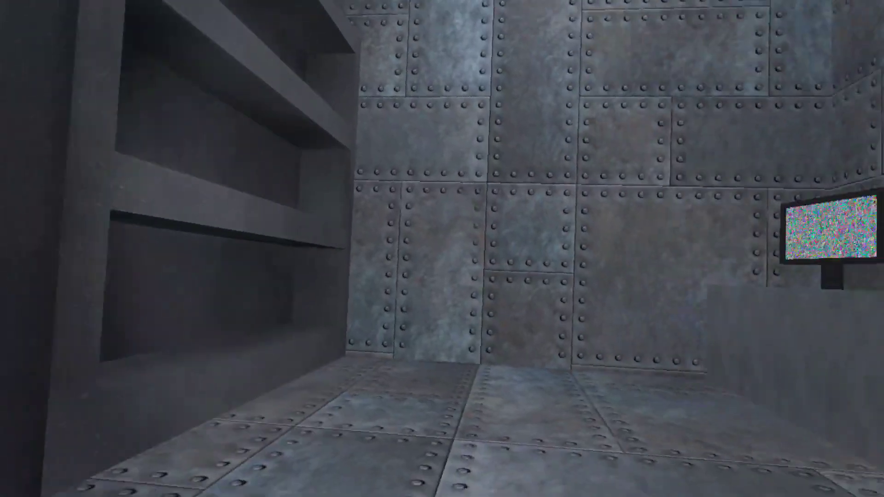
mouse_move(442, 249)
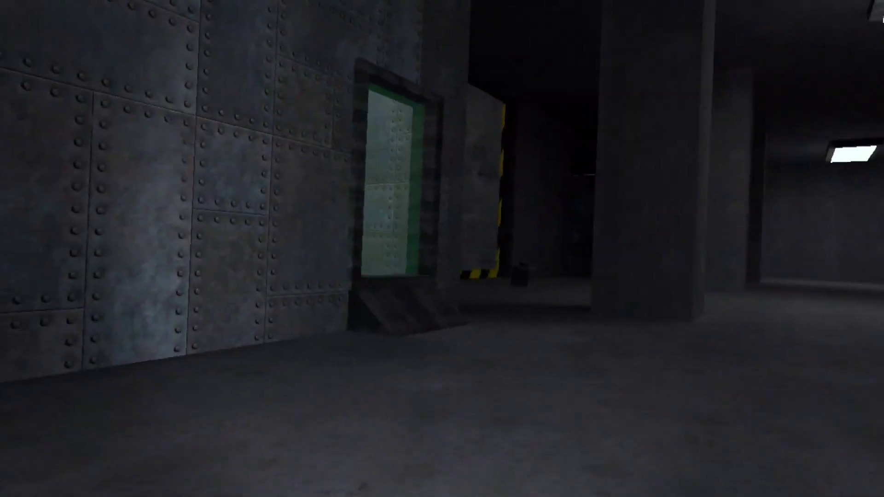
mouse_move(442, 249)
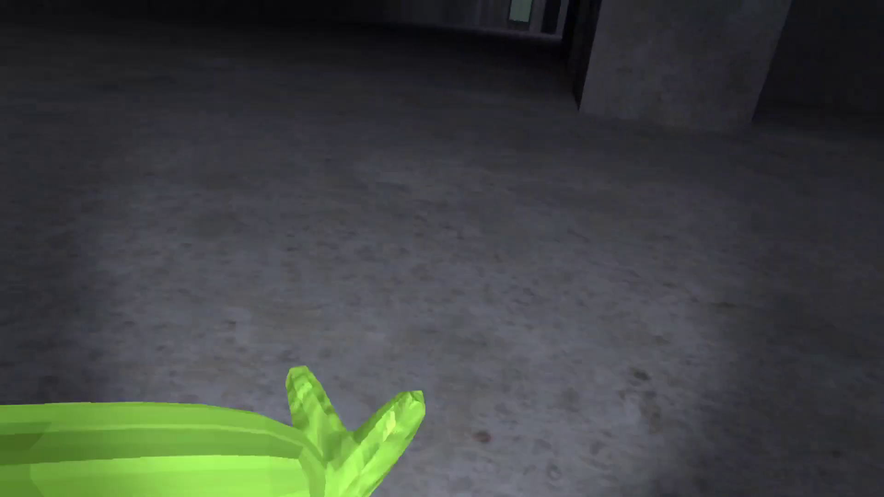
mouse_move(443, 249)
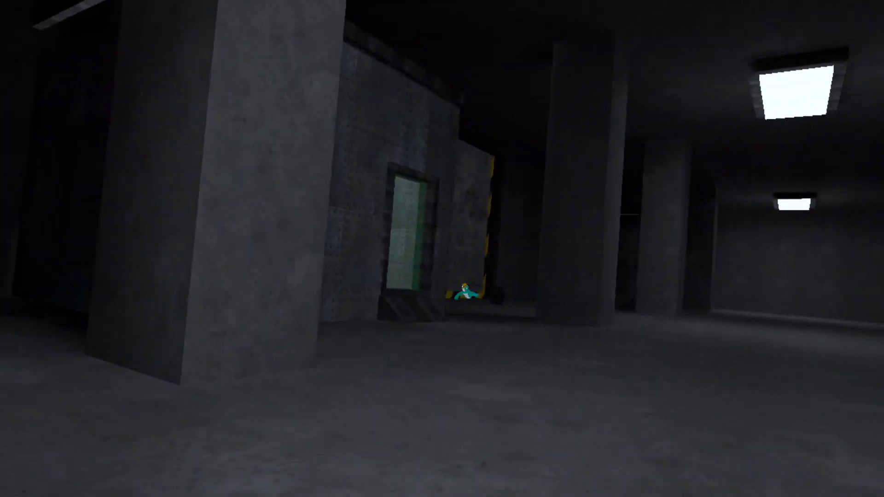
key("w")
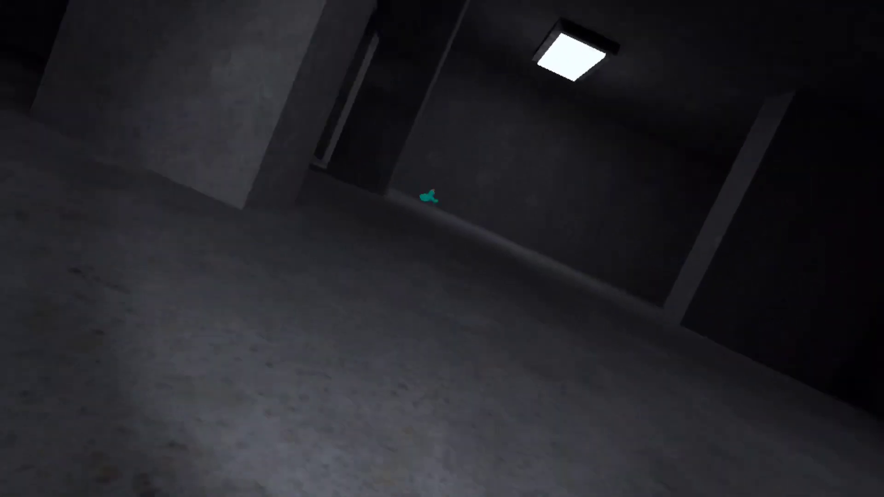
mouse_move(429, 198)
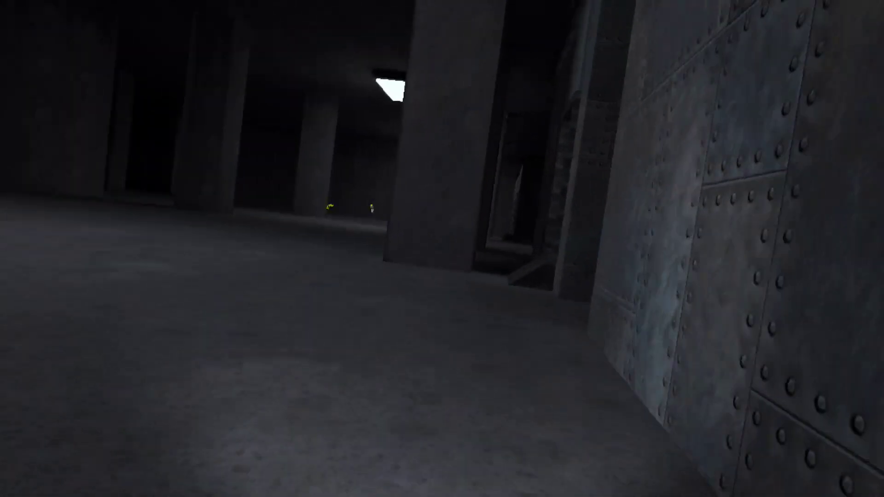
mouse_move(443, 249)
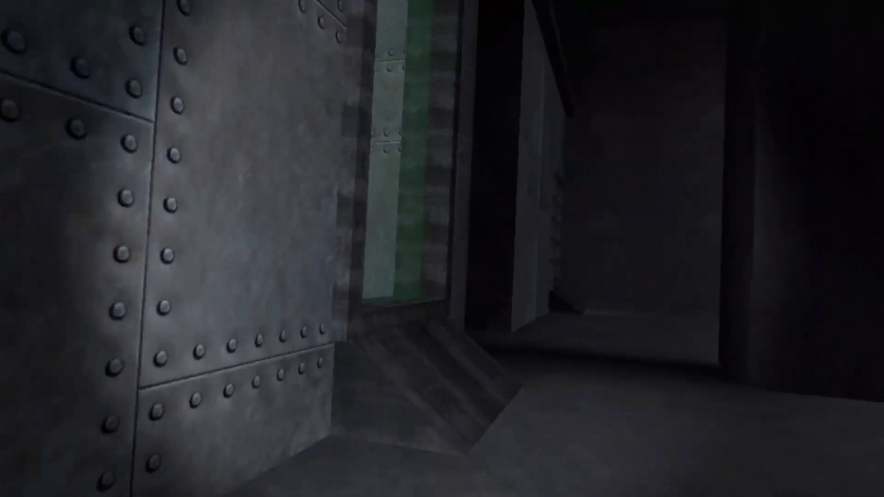
mouse_move(442, 249)
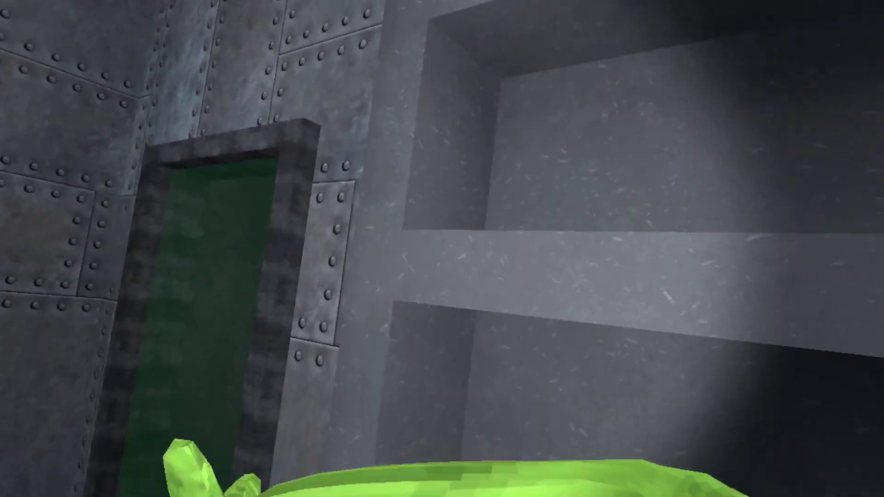
mouse_move(442, 249)
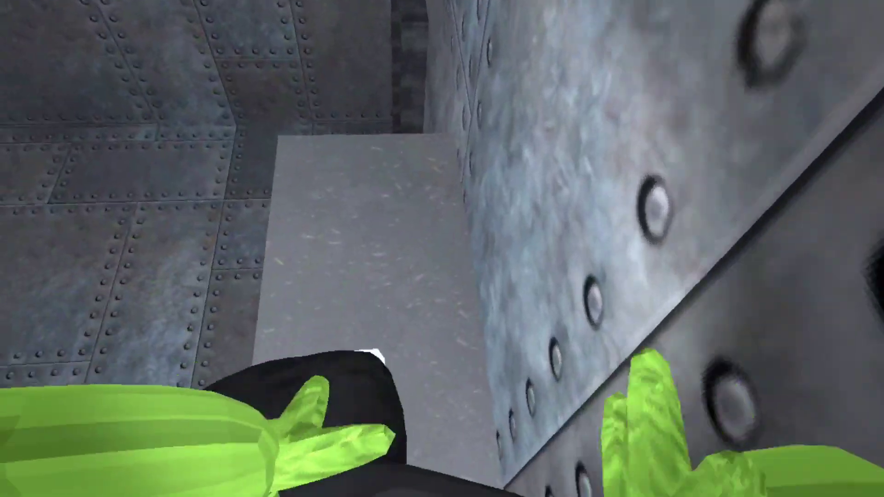
mouse_move(442, 249)
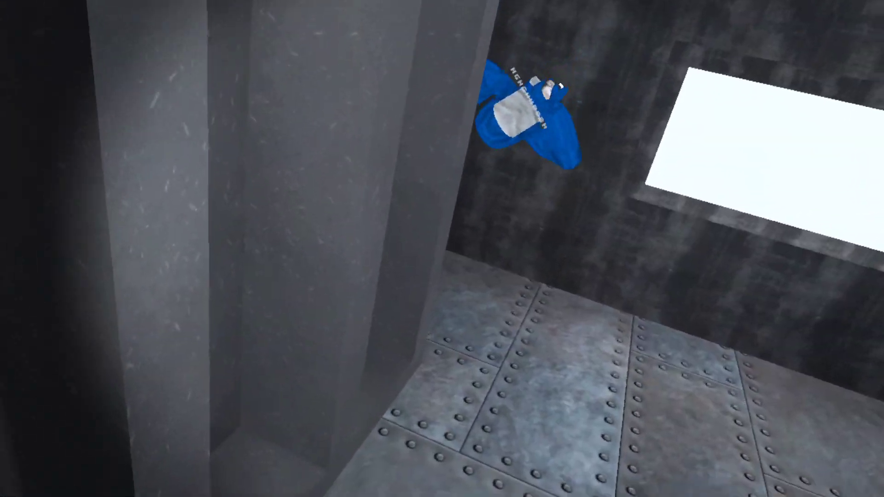
mouse_move(442, 248)
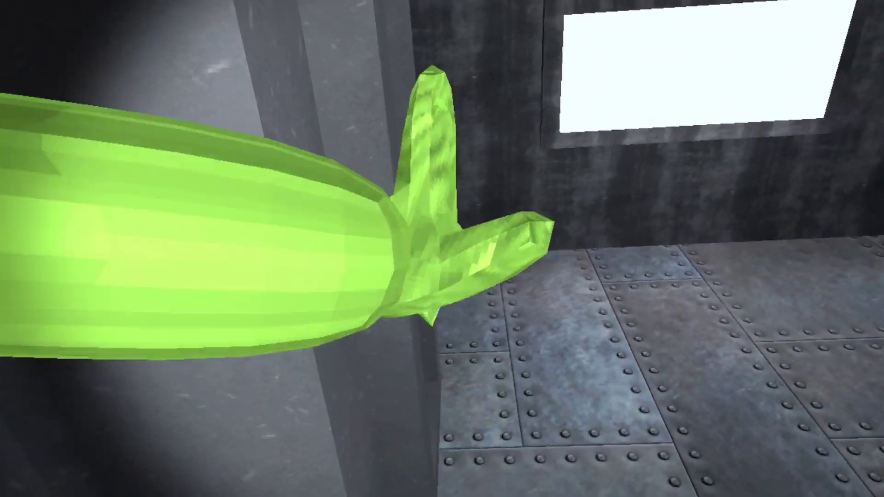
mouse_move(442, 249)
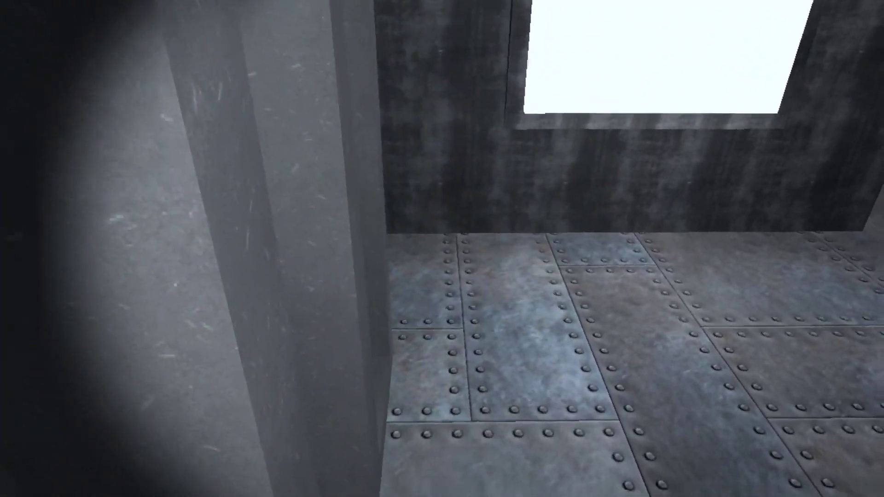
mouse_move(443, 248)
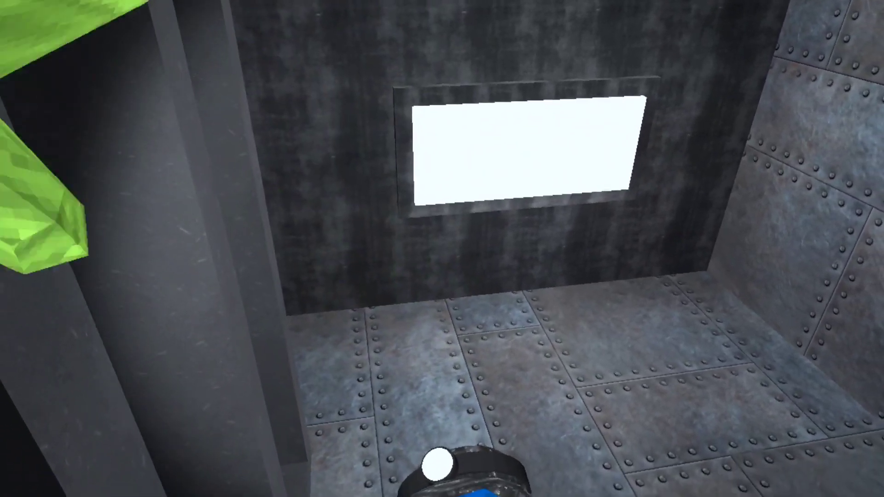
mouse_move(442, 248)
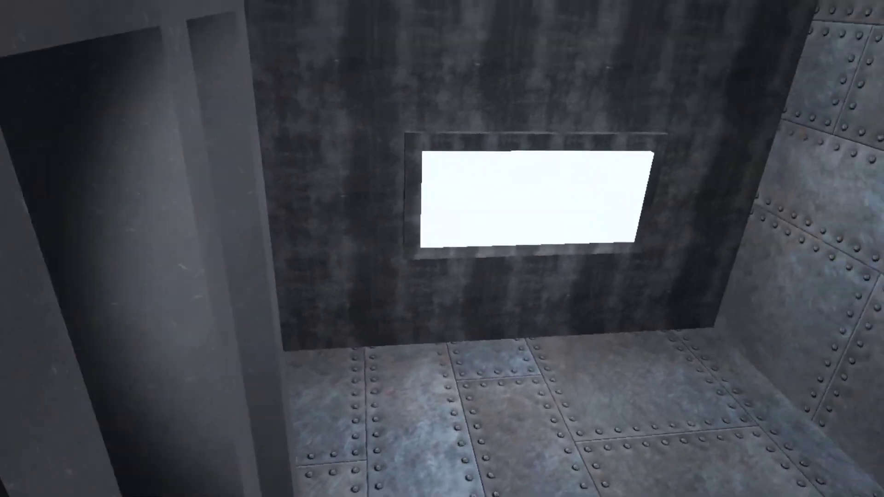